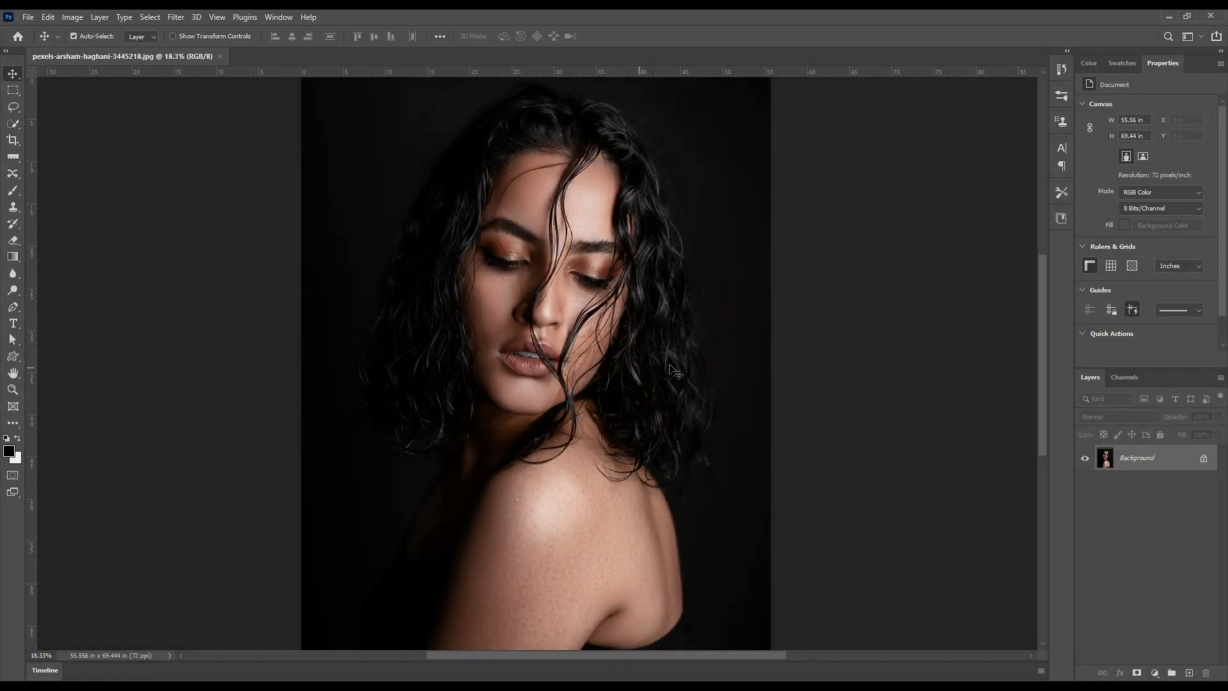
Duplicate the portrait's Background layer with Ctrl+J.
{"action": "key", "text": "Ctrl+J"}
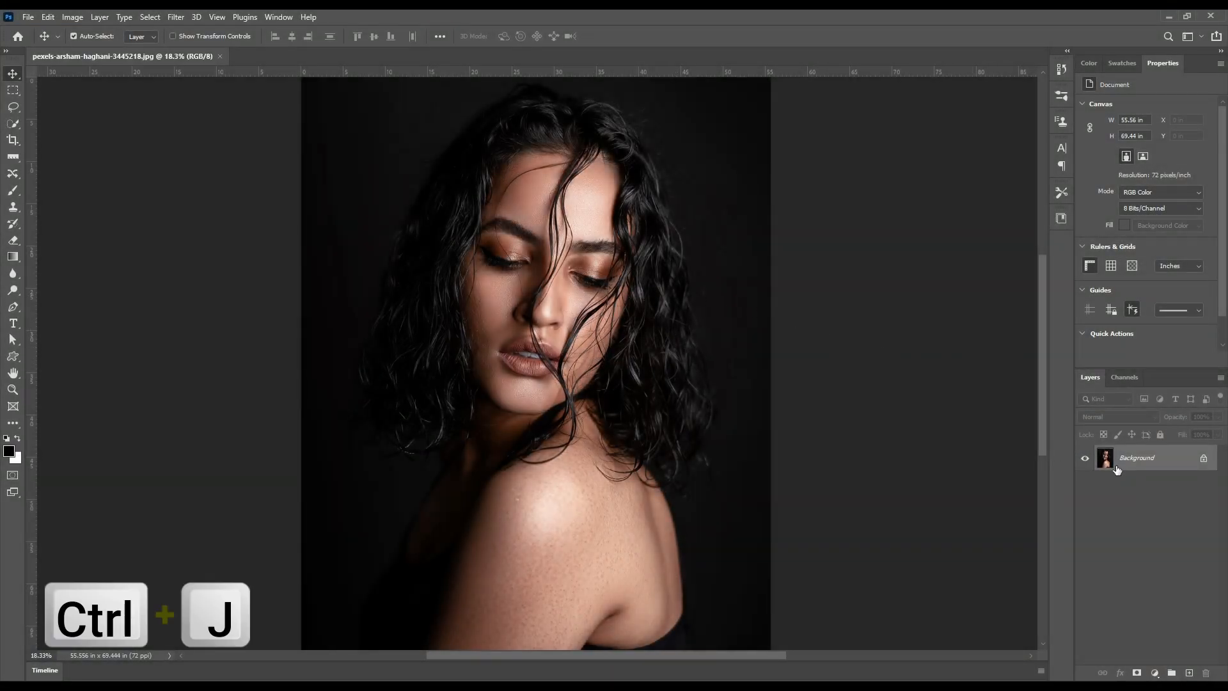
{"action": "key", "text": "Ctrl+J"}
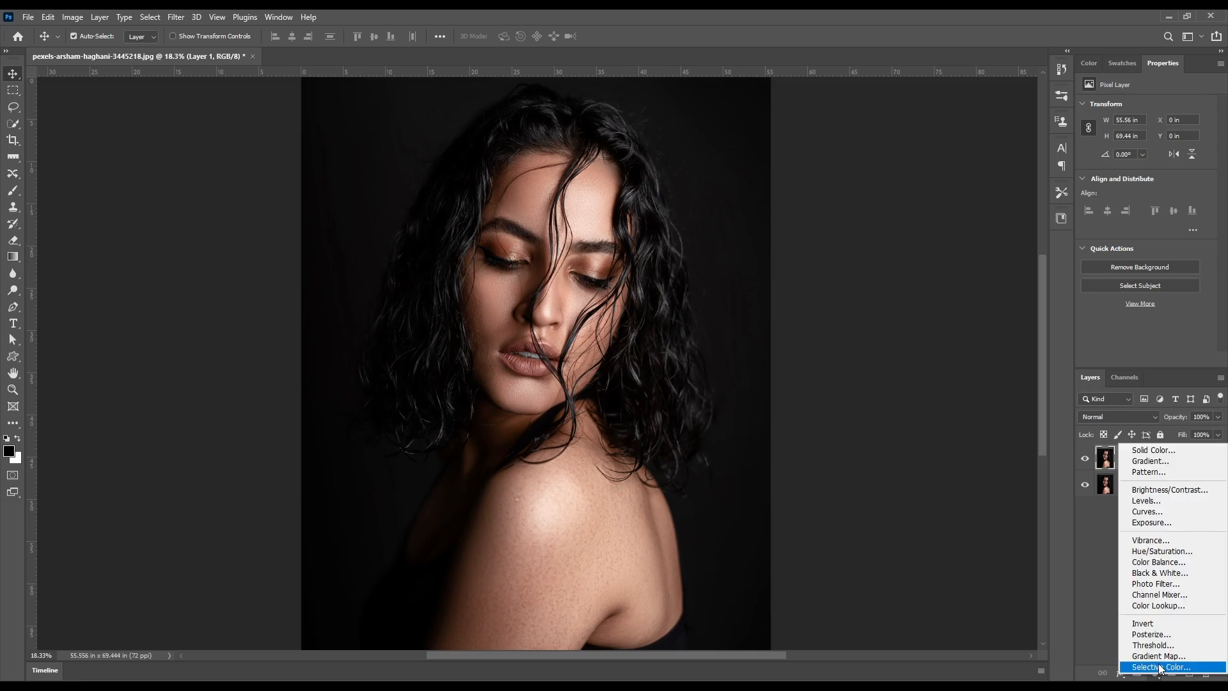
Add a Gradient Map adjustment and clip it to the duplicate layer.
{"action": "left_click", "coordinate": [1159, 666]}
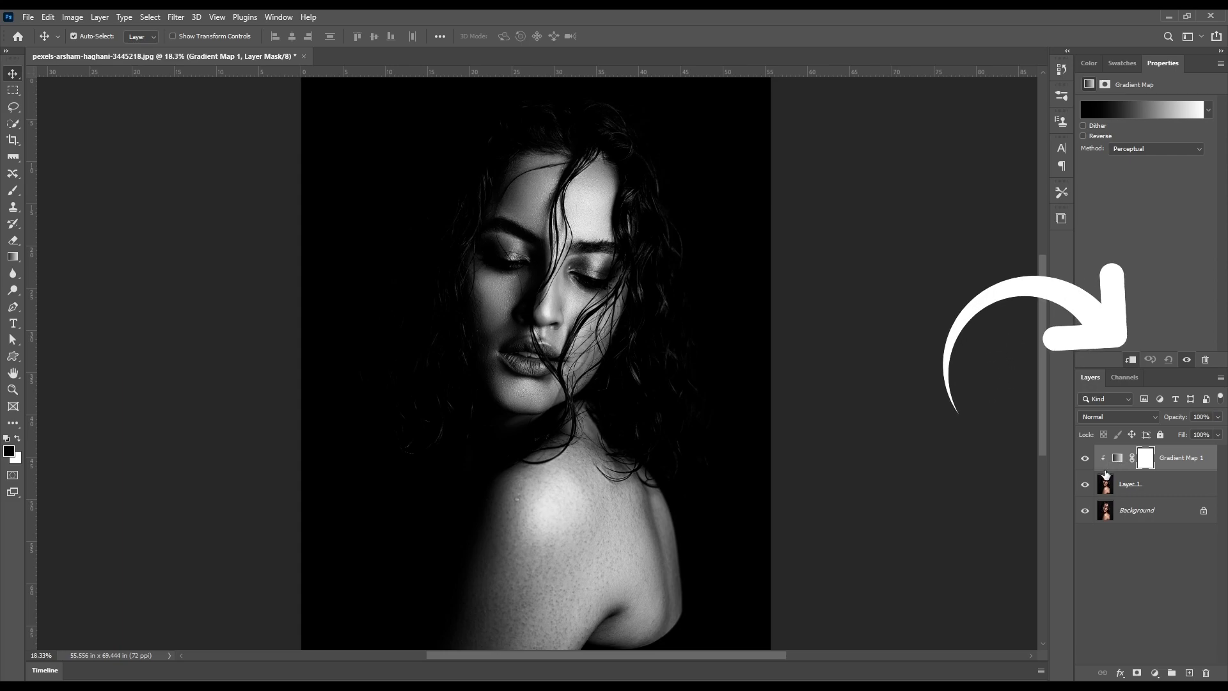
{"action": "left_click", "coordinate": [1116, 457]}
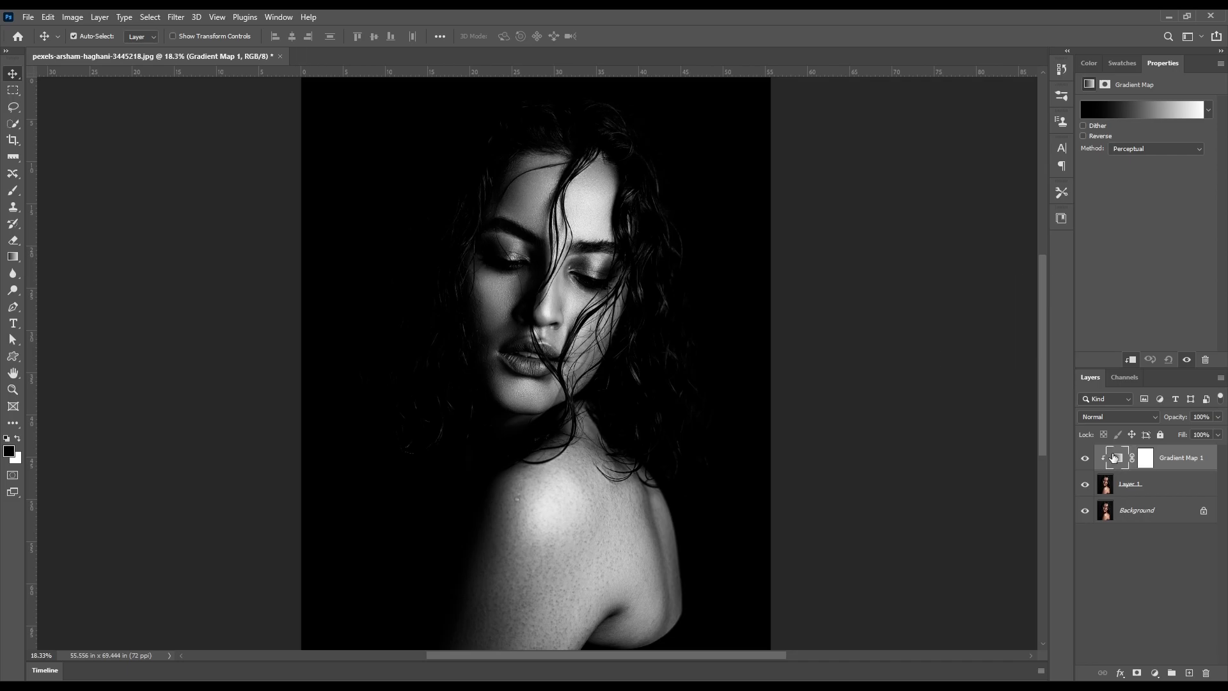
Edit the gradient map's gradient and pick red for the dark stop.
{"action": "left_click", "coordinate": [1144, 109]}
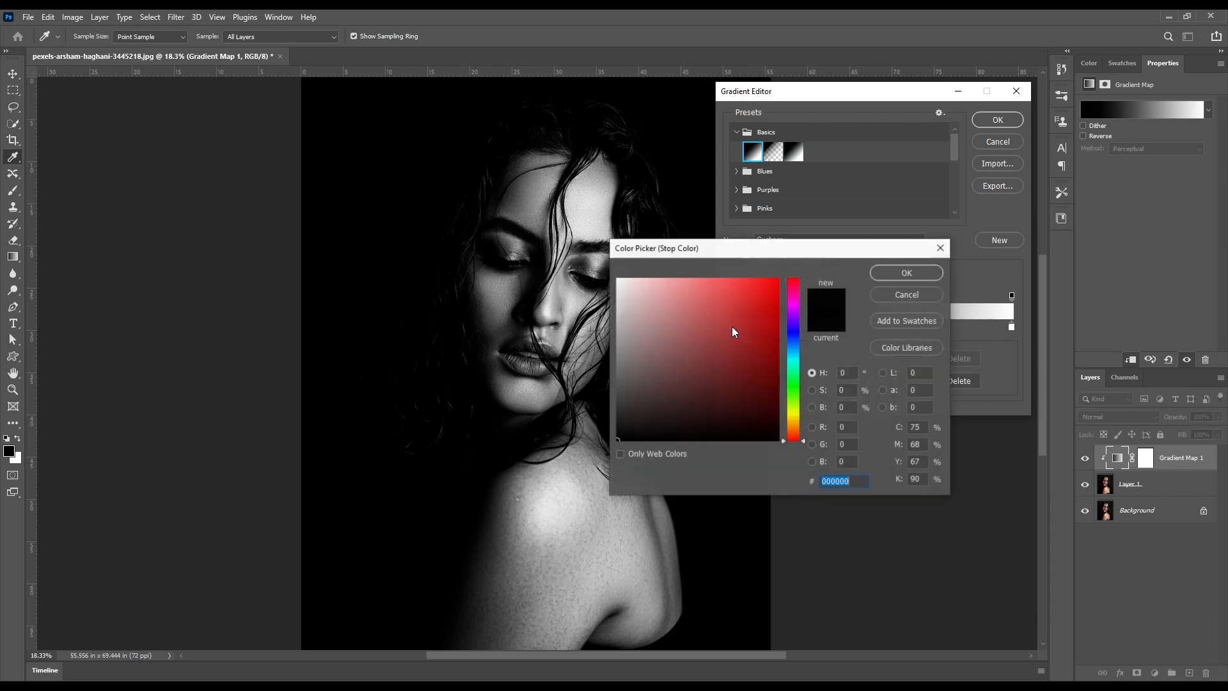
{"action": "left_click", "coordinate": [906, 272]}
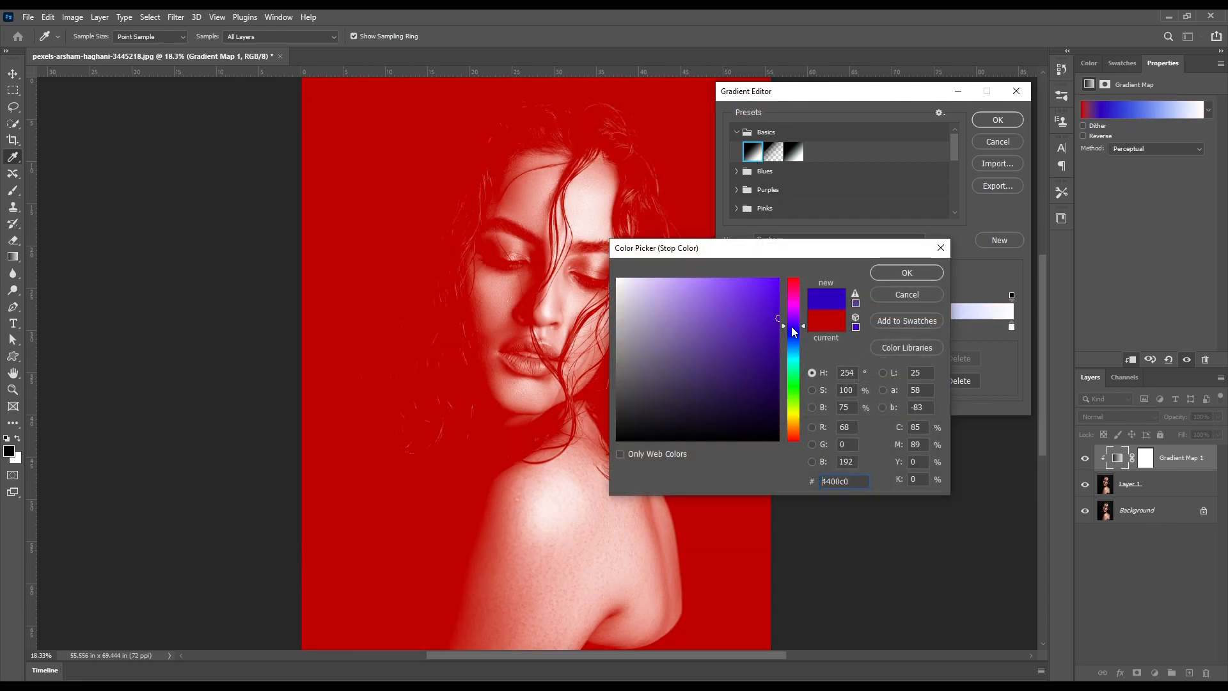
Confirm the violet-blue stop and drag the colour stops, including green, into position.
{"action": "left_click", "coordinate": [907, 273]}
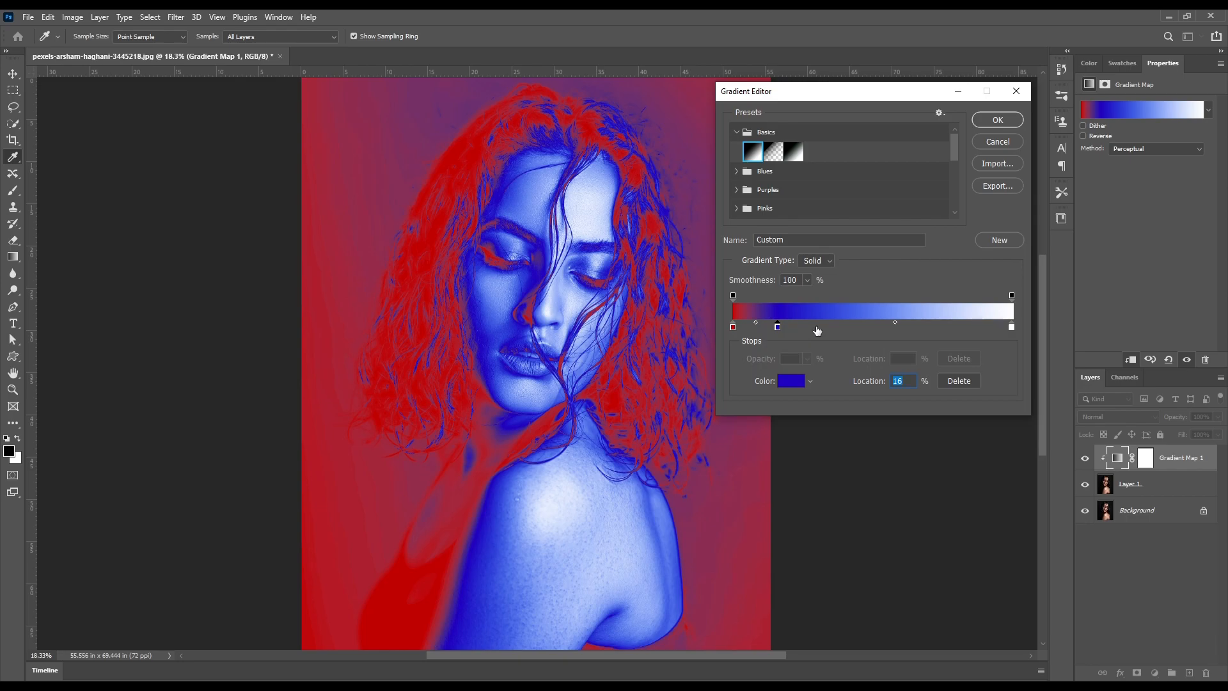
{"action": "left_click_drag", "start_coordinate": [777, 327], "coordinate": [868, 327]}
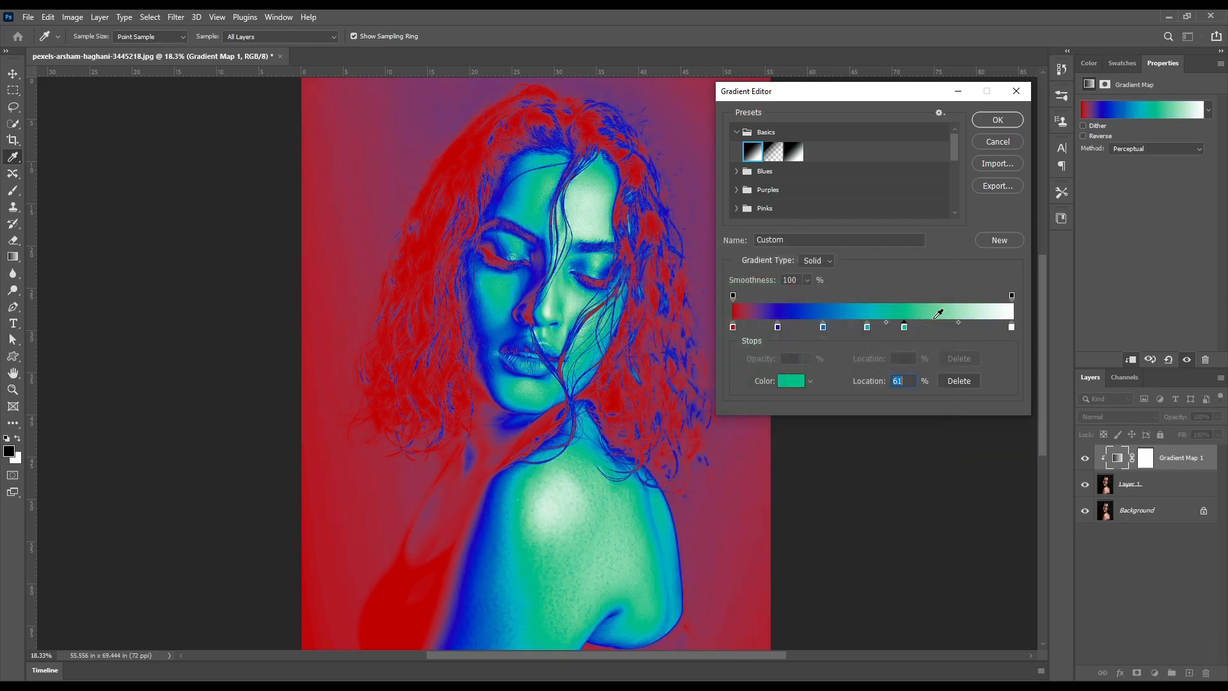
{"action": "left_click_drag", "start_coordinate": [903, 327], "coordinate": [956, 326]}
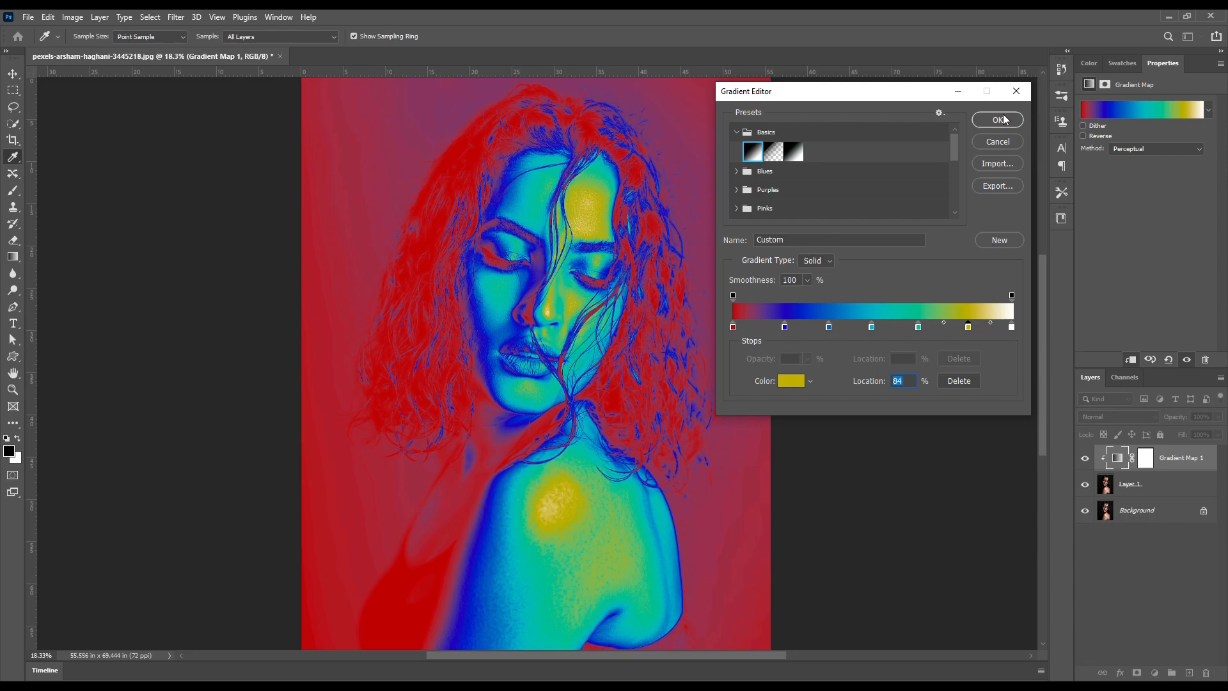
Accept the gradient, set the gradient map's blend mode to Overlay, then reopen the gradient.
{"action": "left_click", "coordinate": [997, 119]}
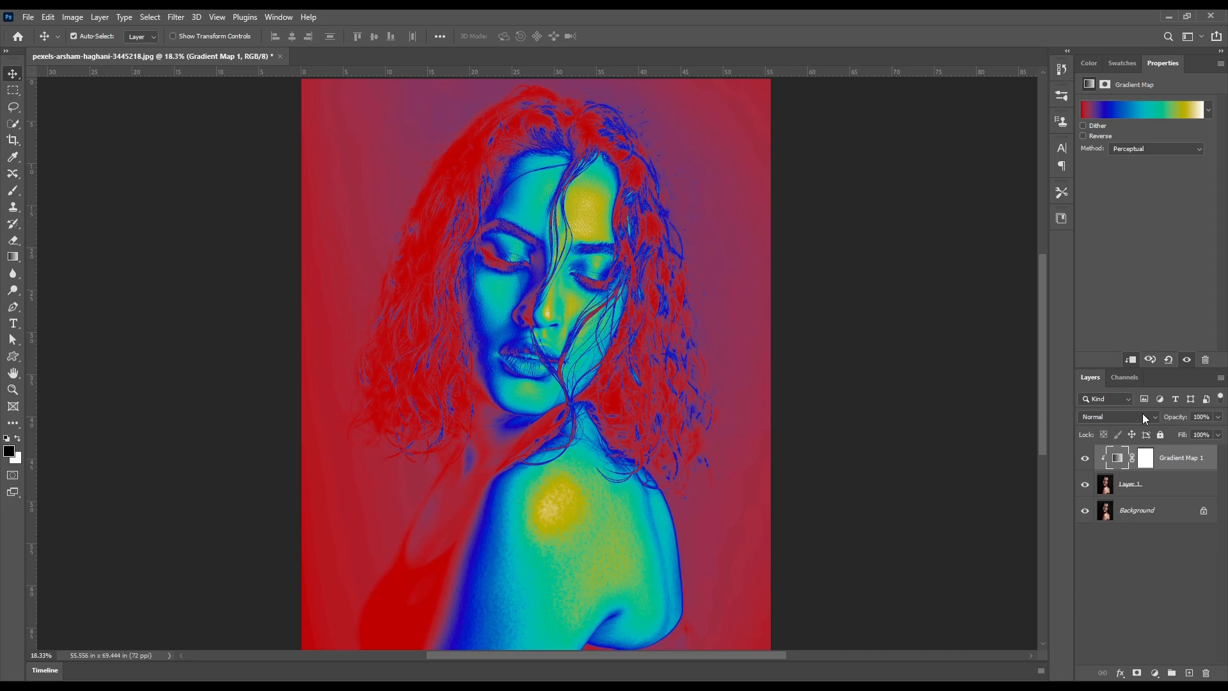
{"action": "left_click", "coordinate": [1117, 416]}
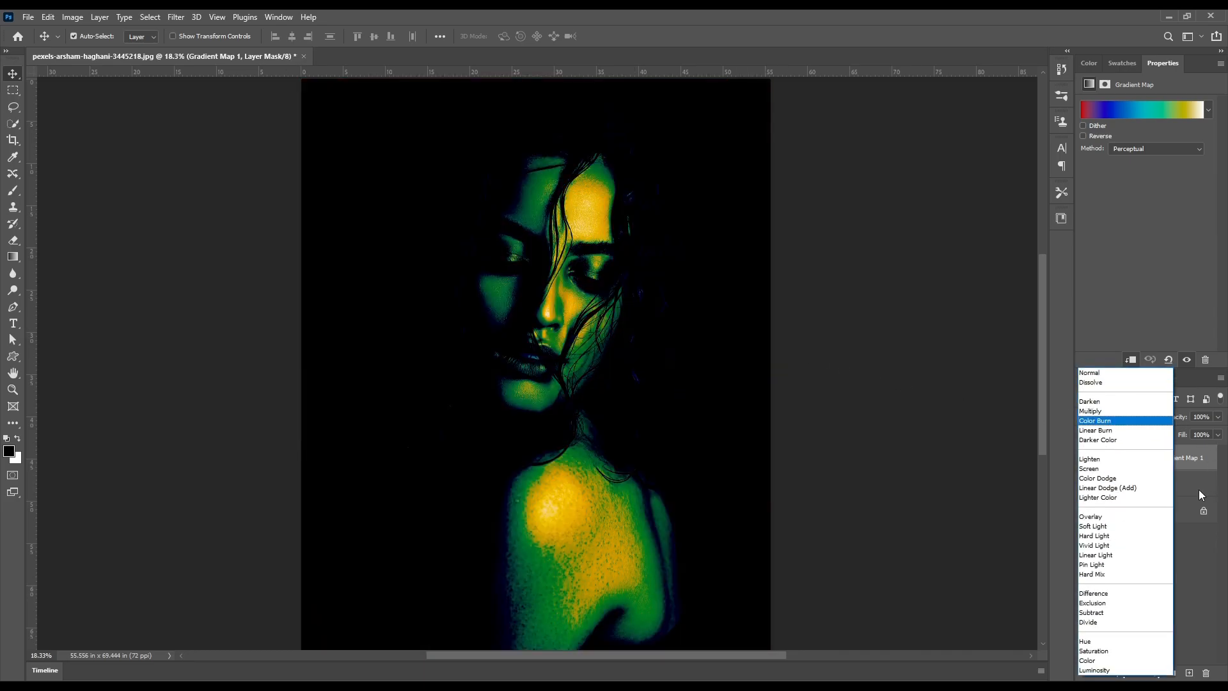
{"action": "left_click", "coordinate": [1107, 487]}
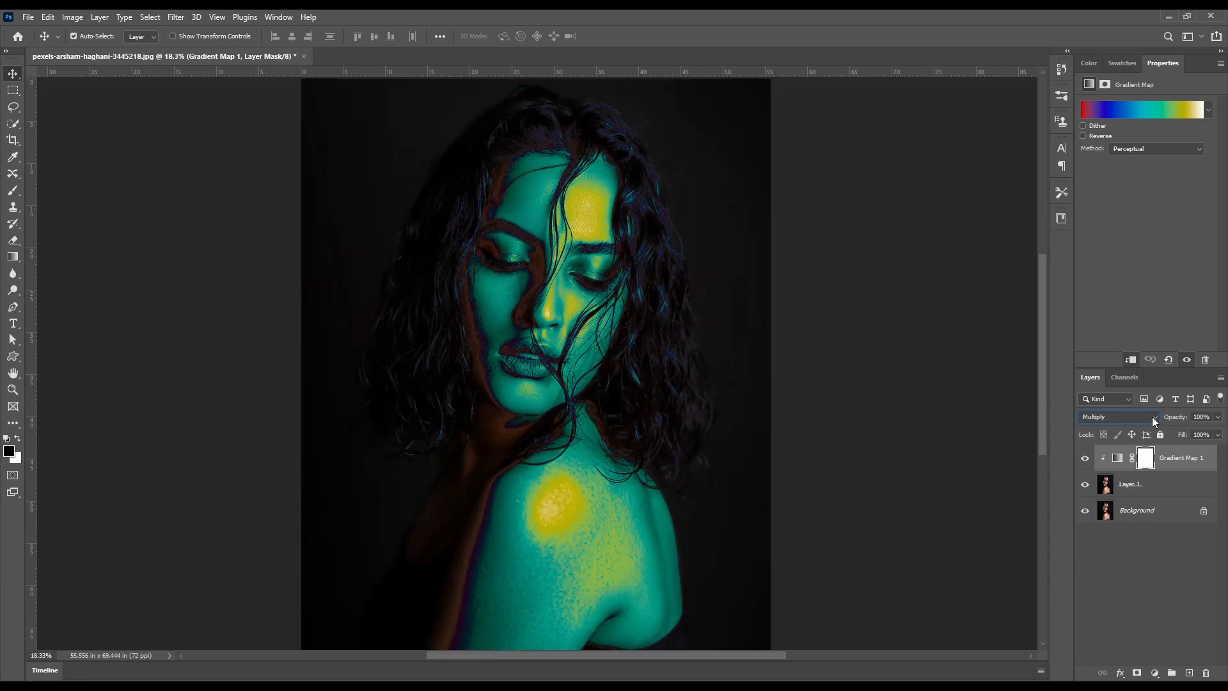
{"action": "left_click", "coordinate": [1153, 416]}
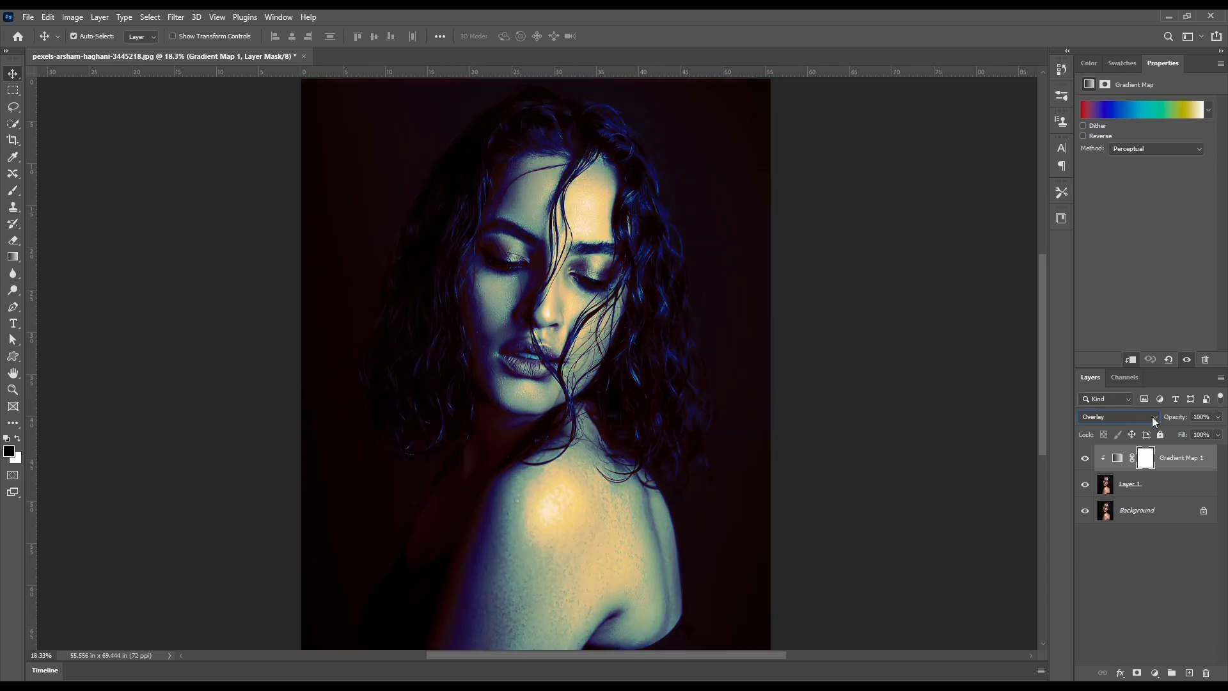
{"action": "left_click", "coordinate": [1152, 417]}
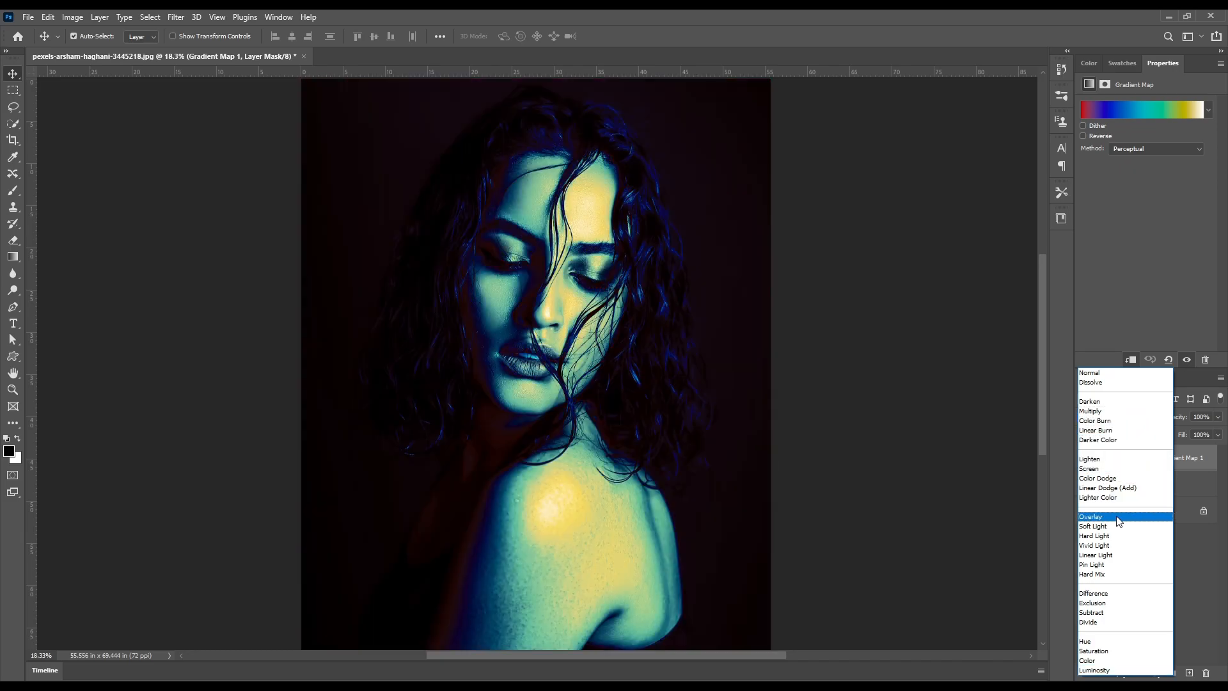
{"action": "left_click", "coordinate": [1090, 516]}
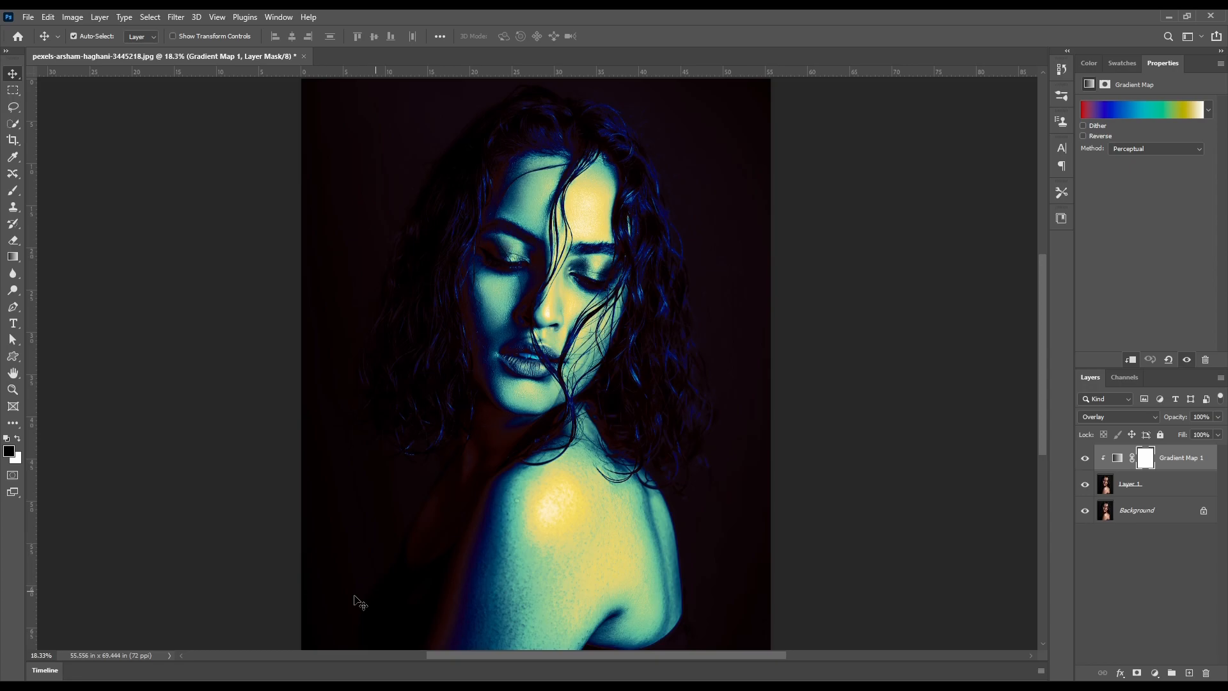
{"action": "left_click", "coordinate": [1145, 109]}
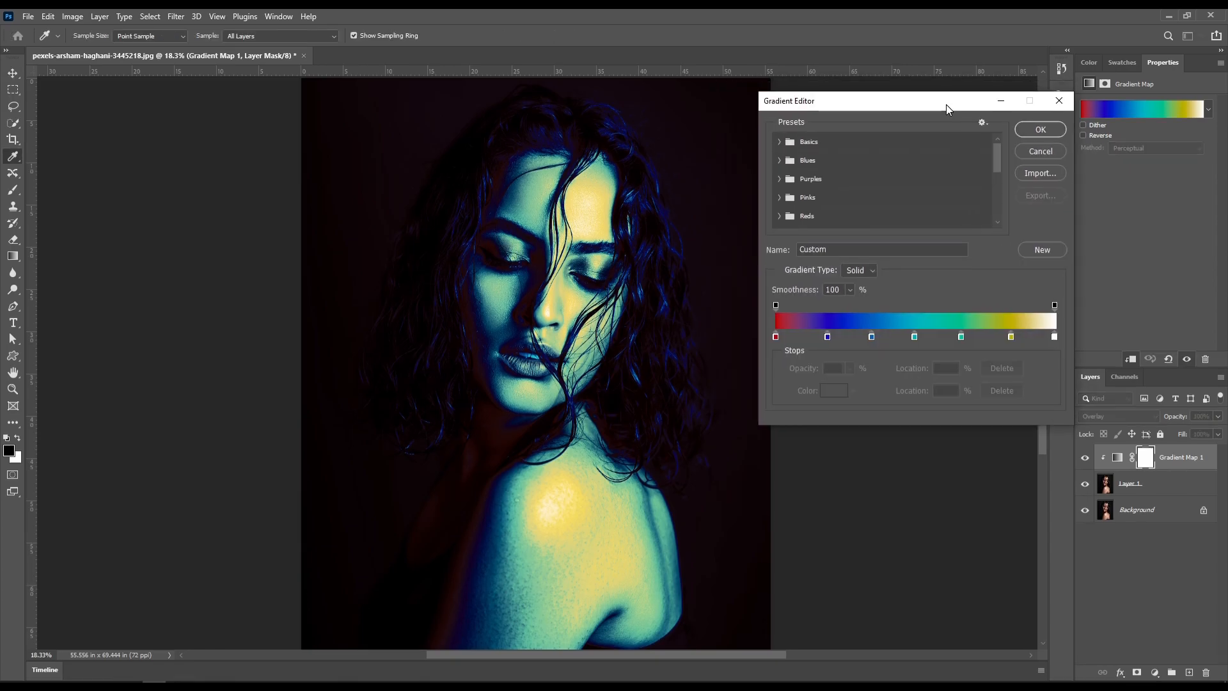